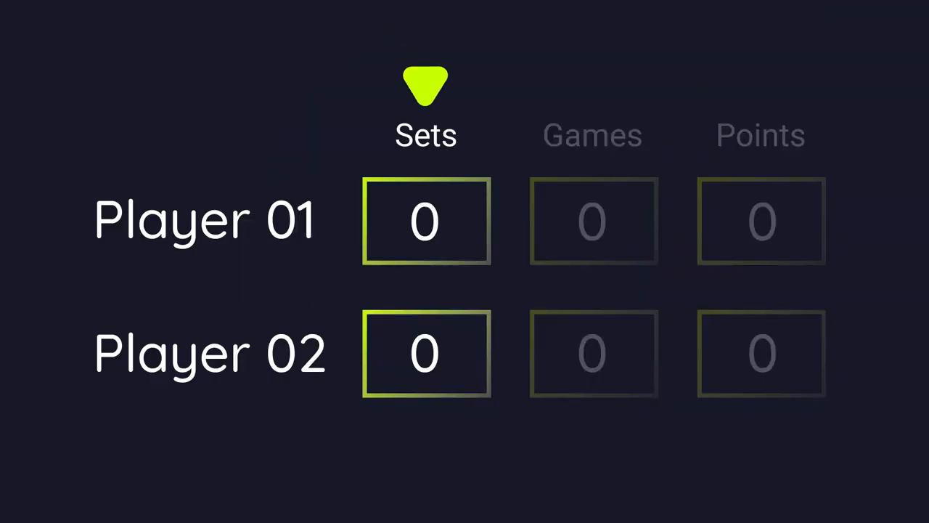
- Advance the slideshow to light the Games column, then Points, then change Player 01's points to 15
click(593, 135)
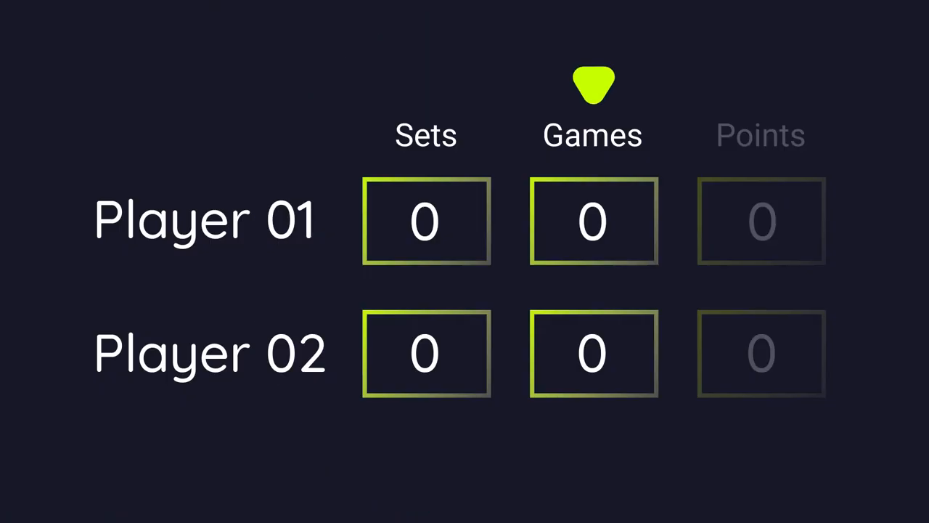
click(761, 135)
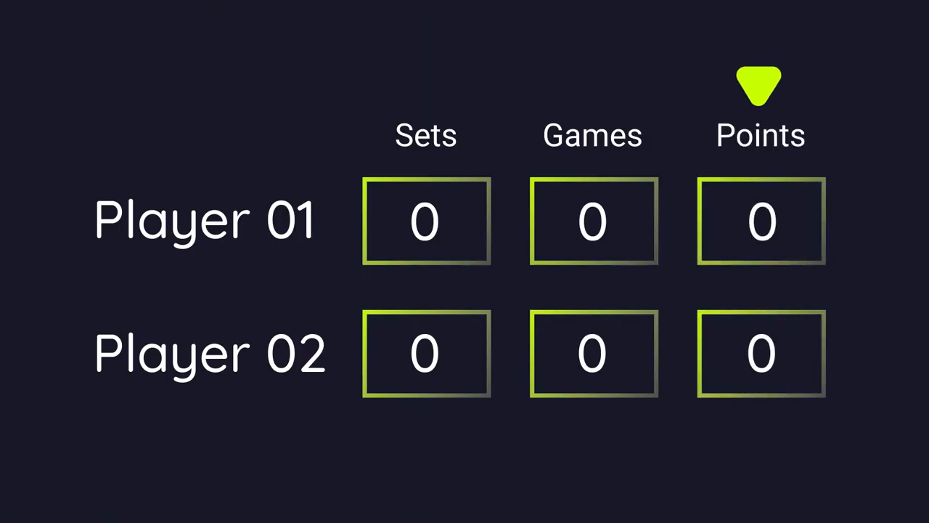
click(761, 221)
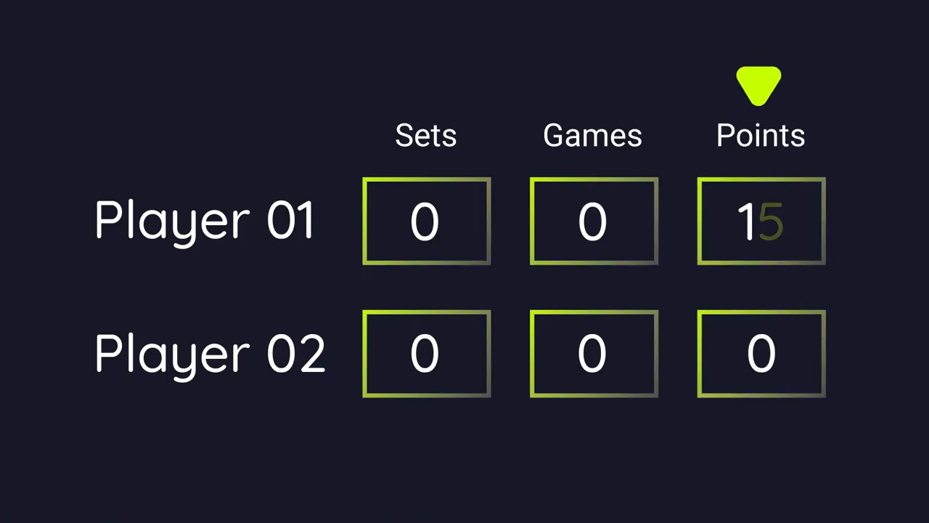